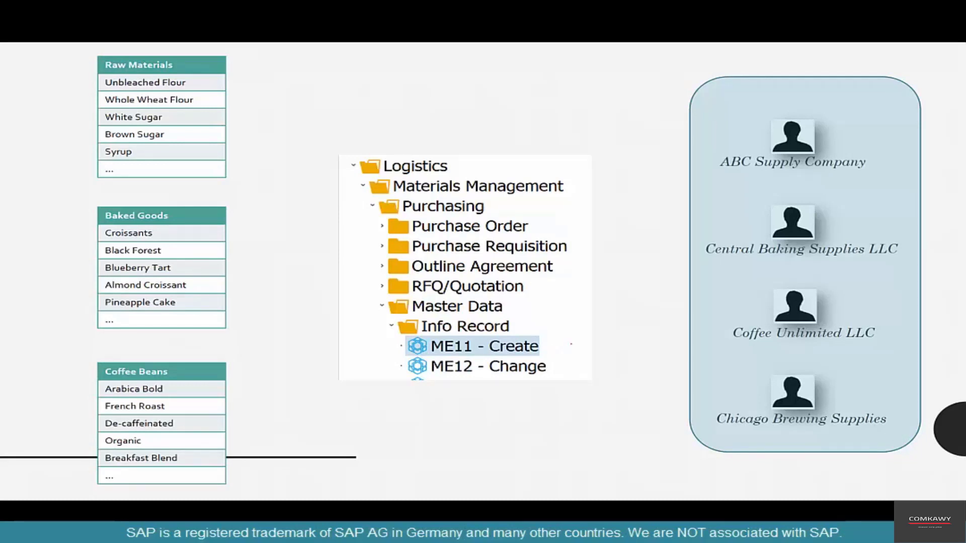
# Expand the Easy Access menu to the purchasing Info Record transactions and launch ME11 Create
pyautogui.click(485, 345)
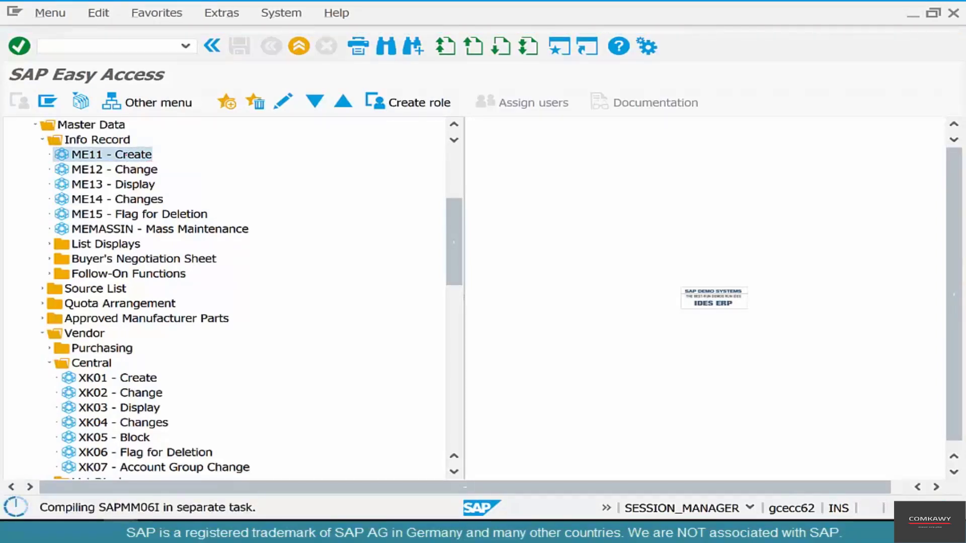
# Start ME11 for vendor 4003 with material COFFEEBEANS-01 in purch. org US01, standard category
pyautogui.doubleClick(111, 154)
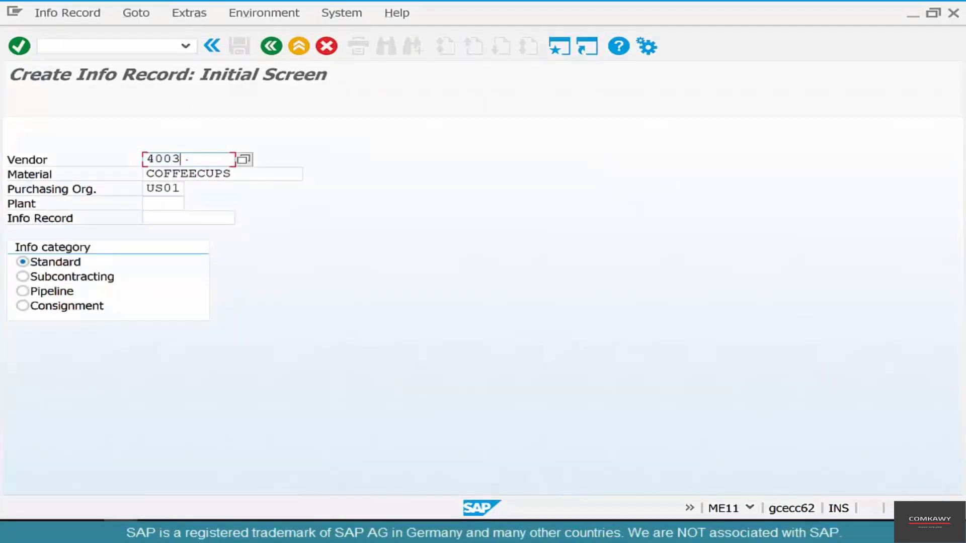
pyautogui.click(161, 203)
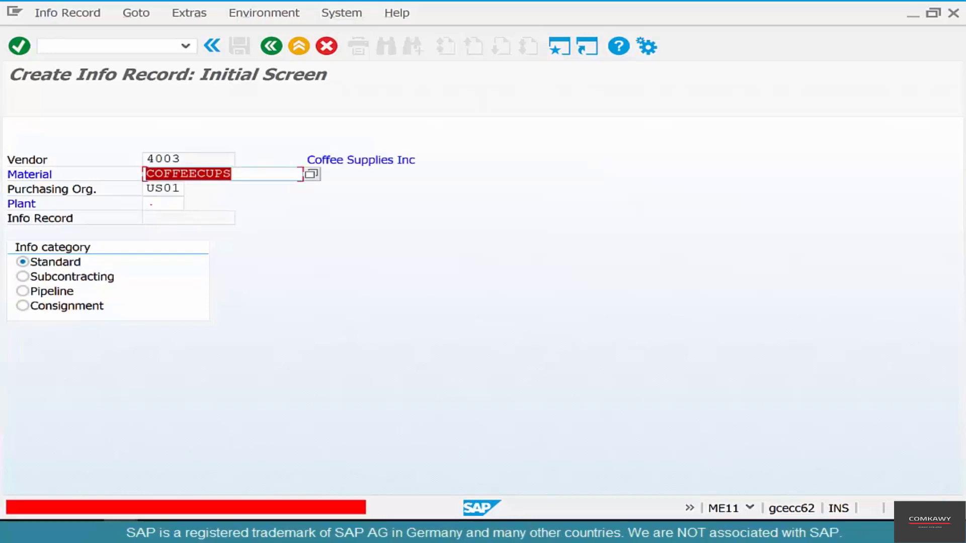
pyautogui.write('coffeebeans-01')
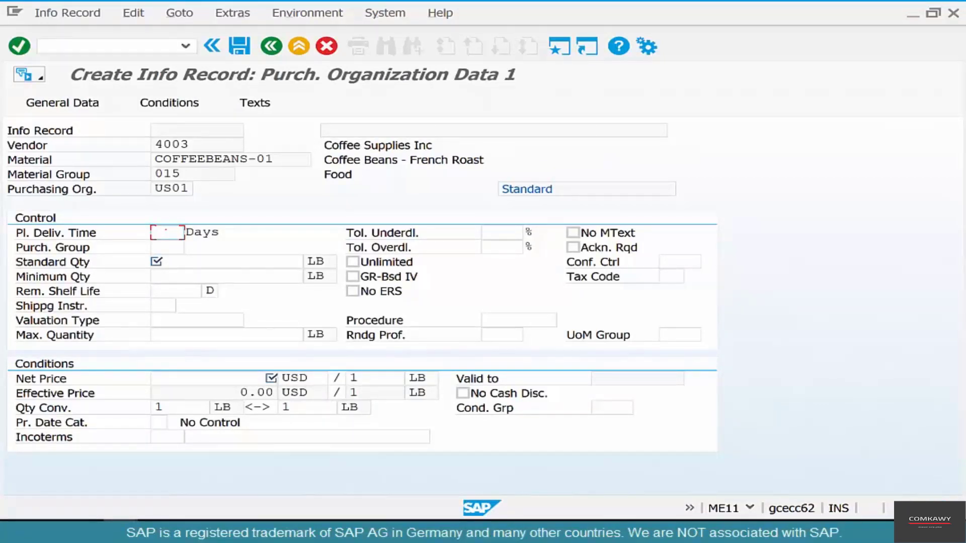
# Enter planned delivery time 10 days, standard quantity 100 and minimum quantity 20
pyautogui.click(166, 233)
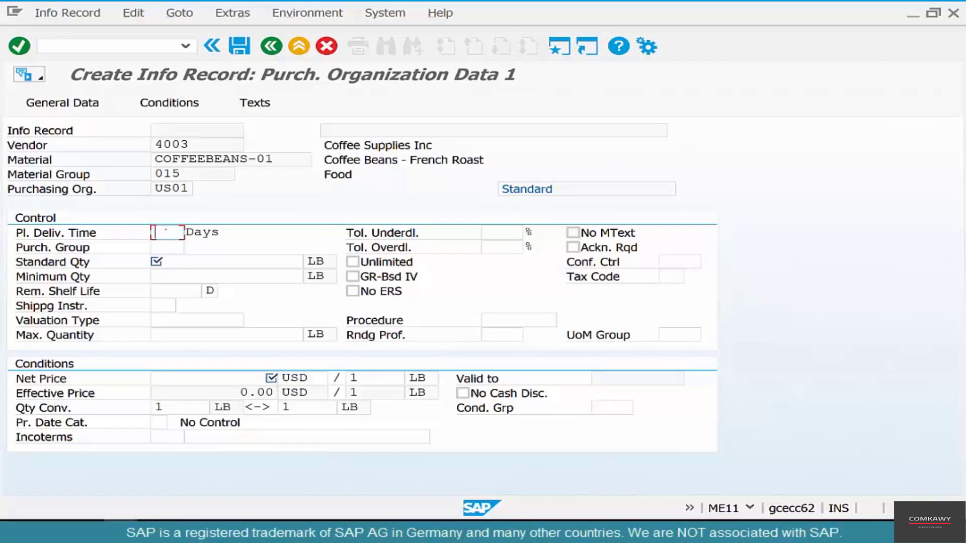
pyautogui.write('10')
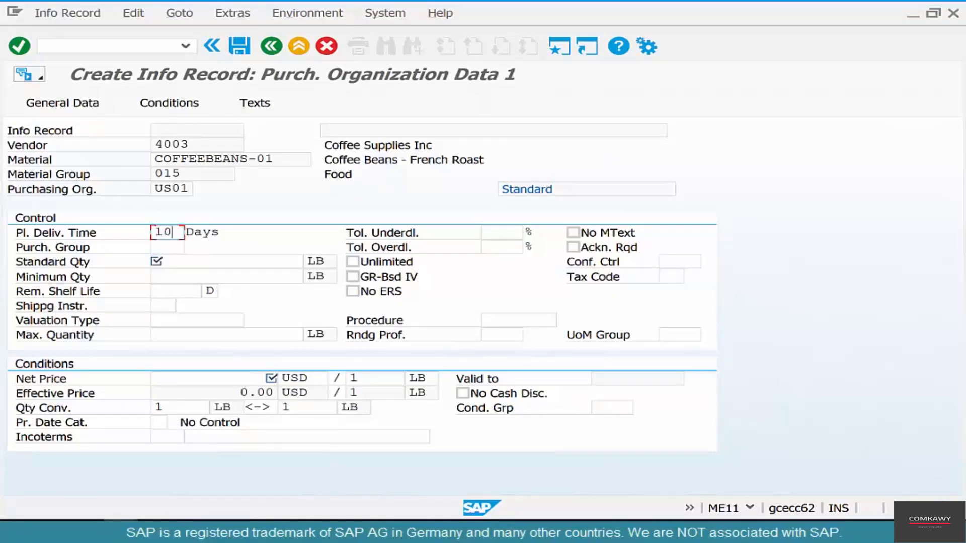
pyautogui.click(166, 248)
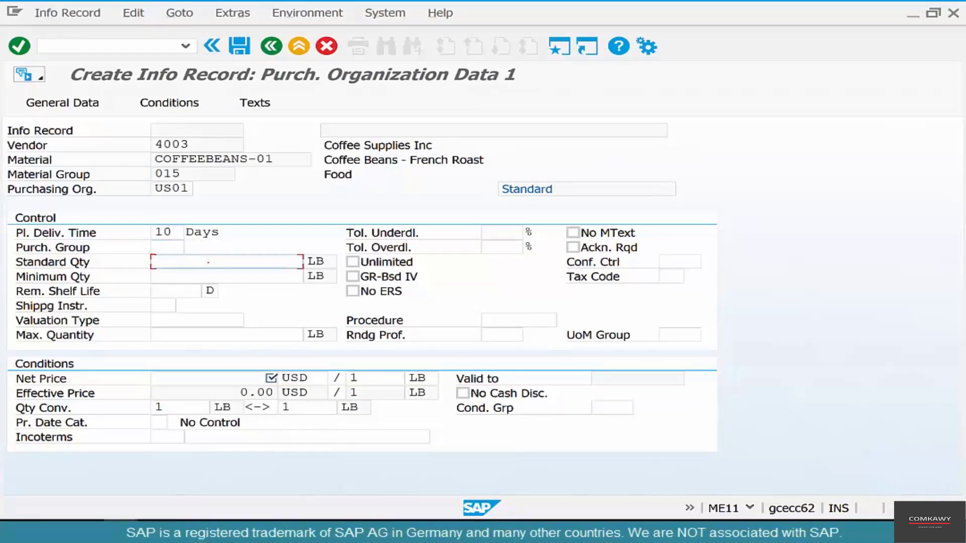
pyautogui.write('100')
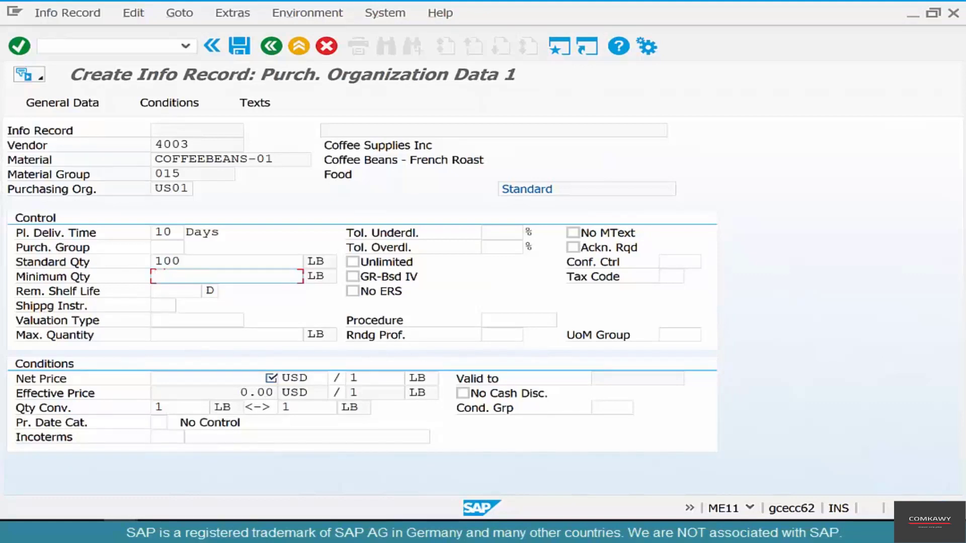
pyautogui.write('20')
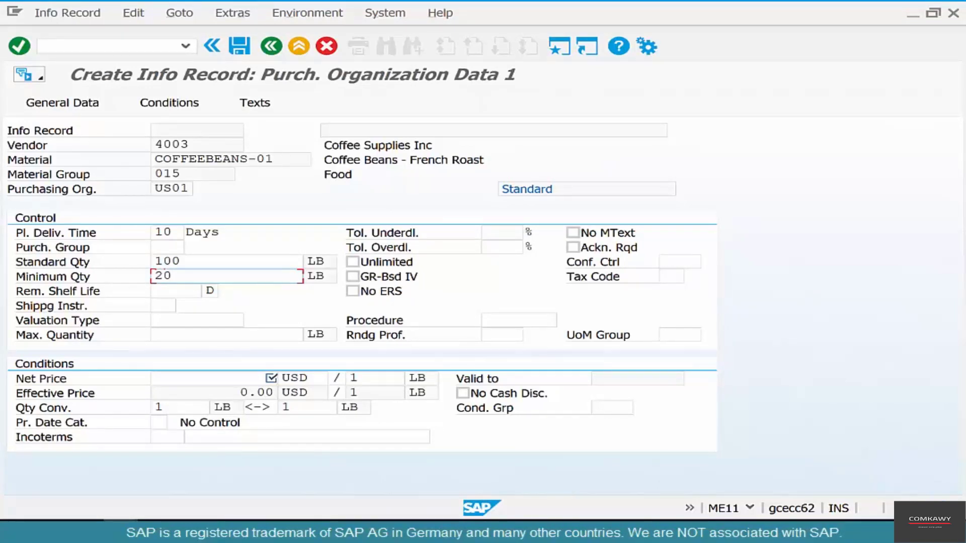
pyautogui.click(502, 232)
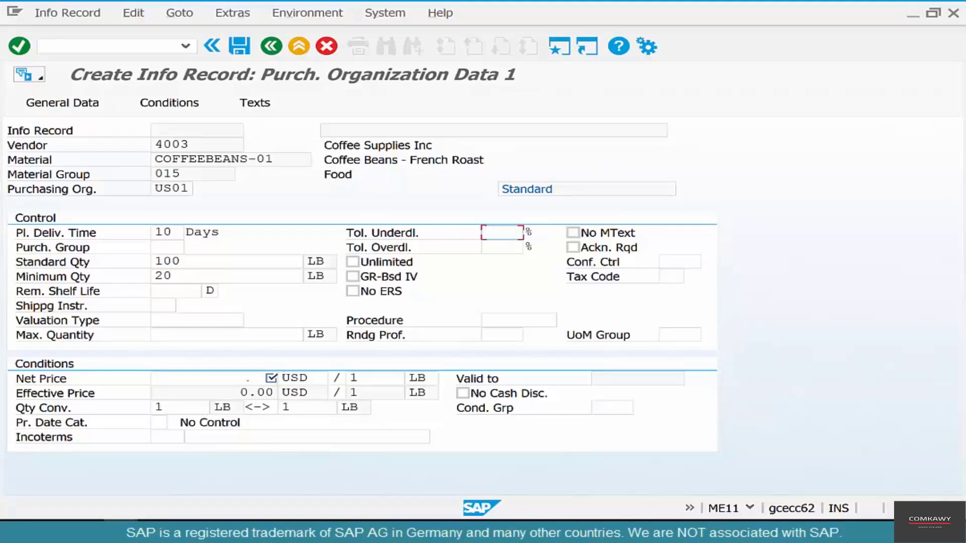
# Set net price 10 USD and purchasing group us1, then continue to the Text Overview
pyautogui.click(212, 378)
pyautogui.write('10')
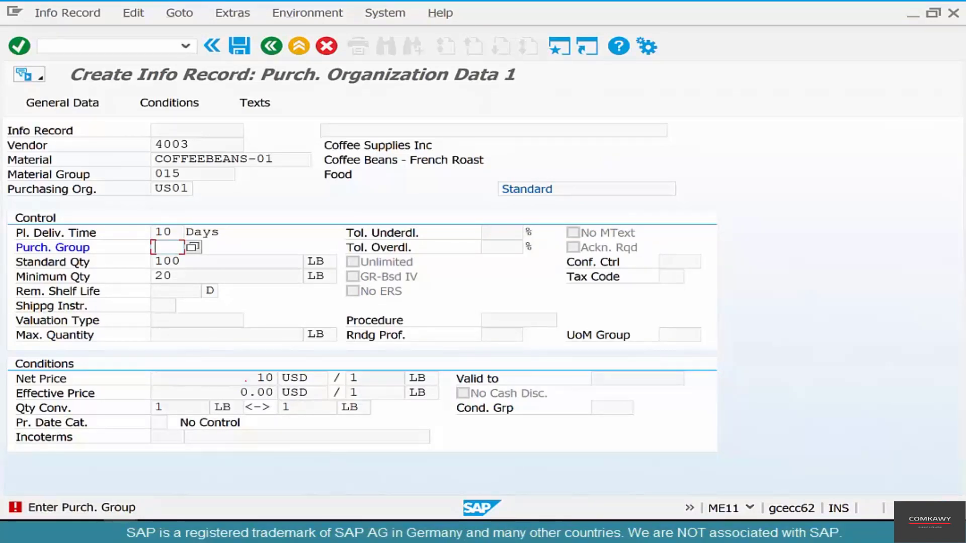
pyautogui.write('us1')
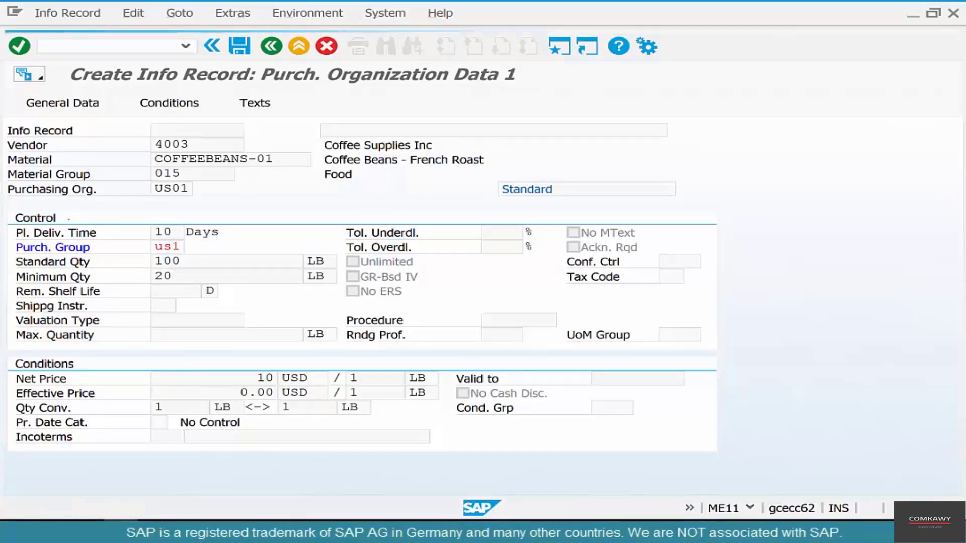
pyautogui.click(254, 103)
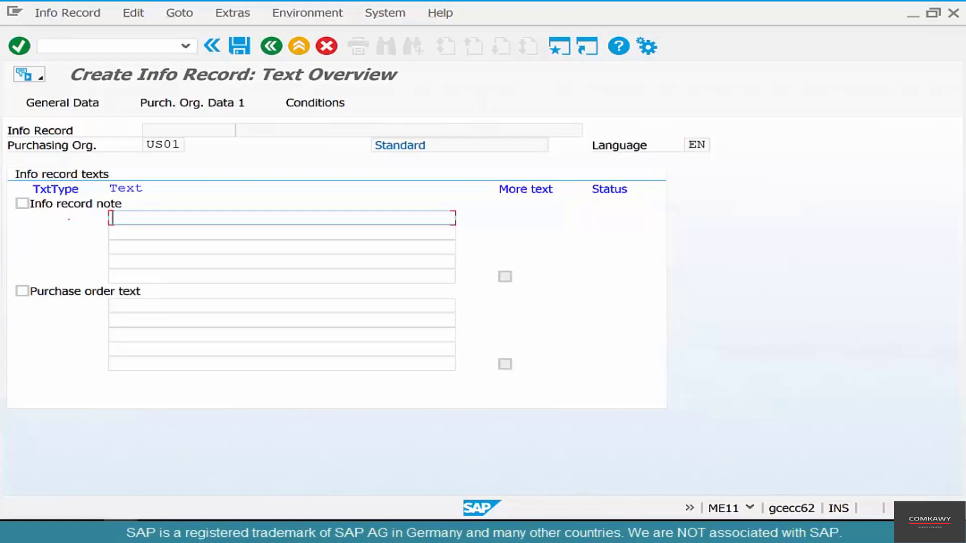
pyautogui.click(298, 46)
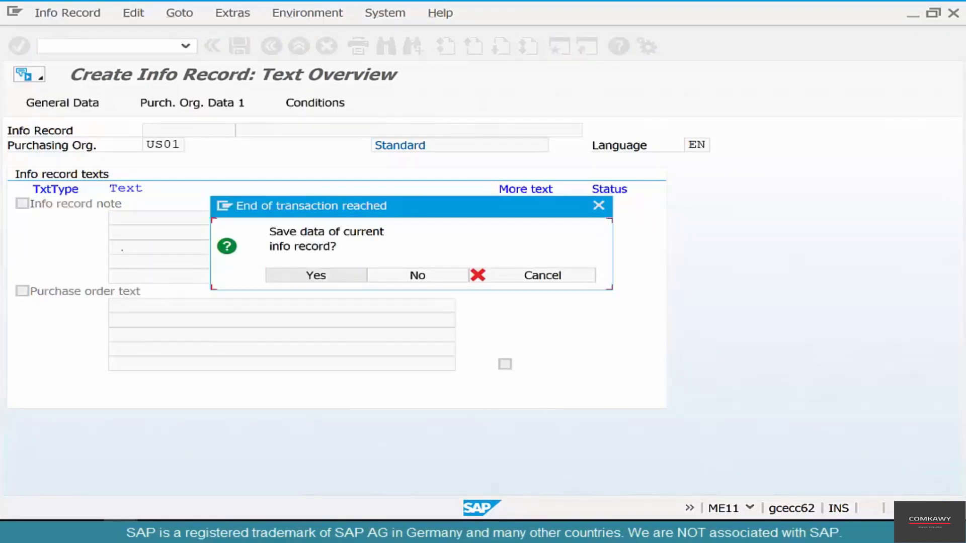
pyautogui.click(416, 274)
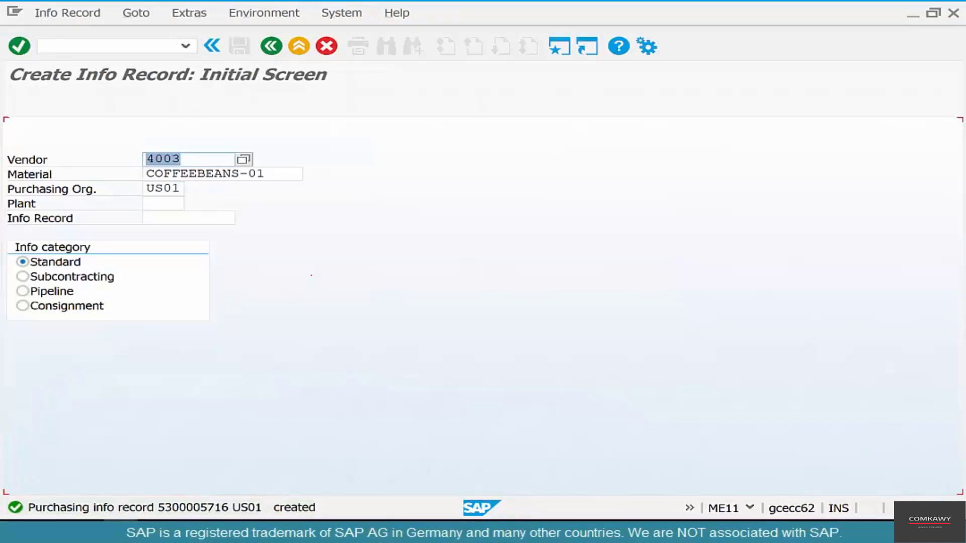
pyautogui.click(222, 173)
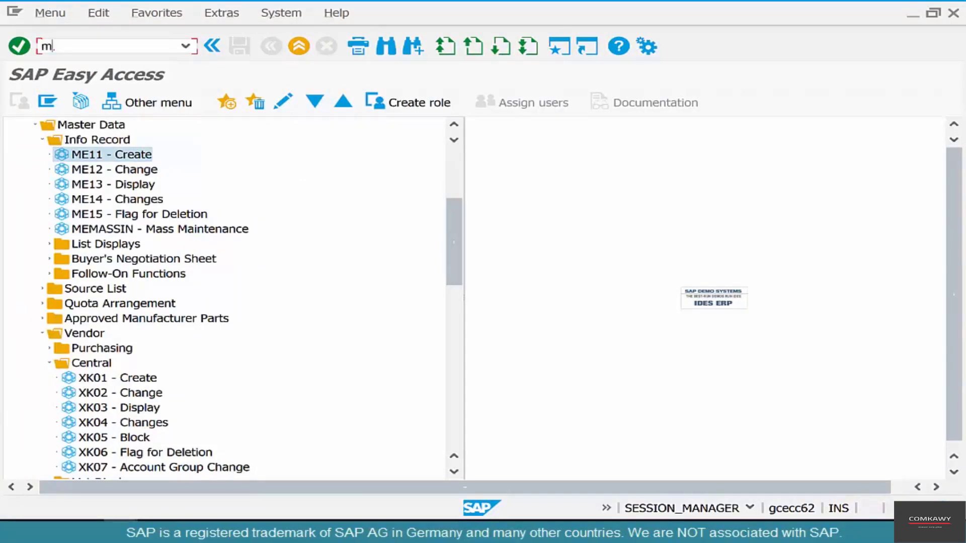
# Start ME21N for vendor 4003 with purch. org US01, purch. group 300 and company code US01
pyautogui.write('me21n')
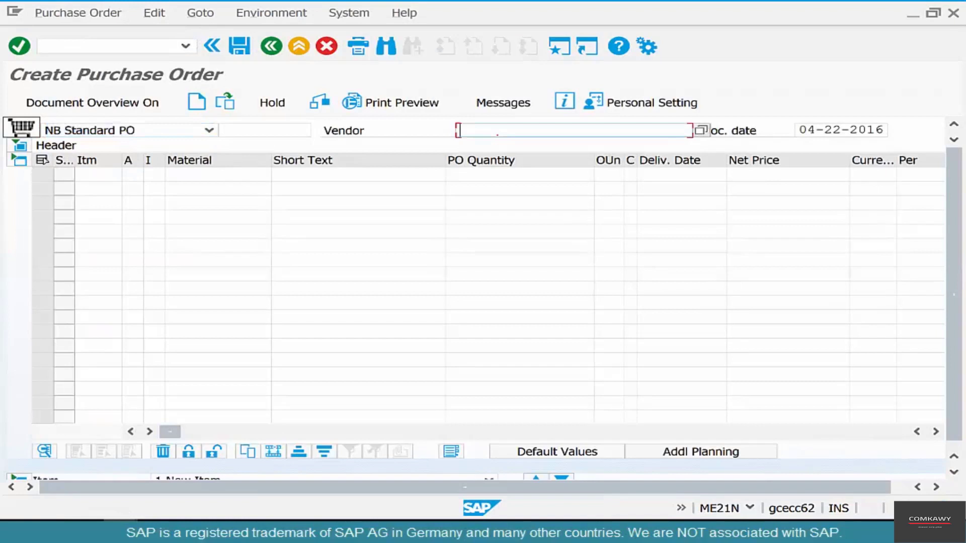
pyautogui.write('4003 Coffee Supplies Inc')
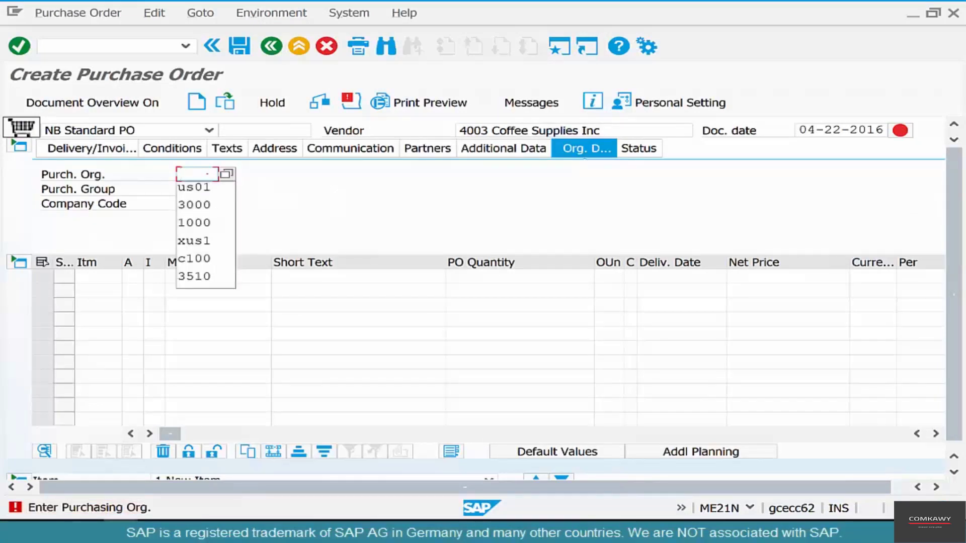
pyautogui.click(193, 188)
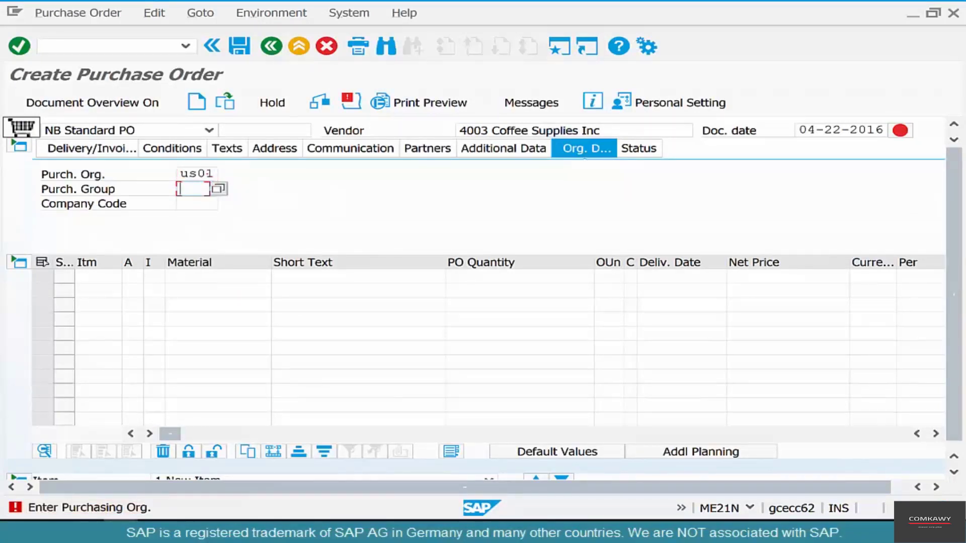
pyautogui.write('300')
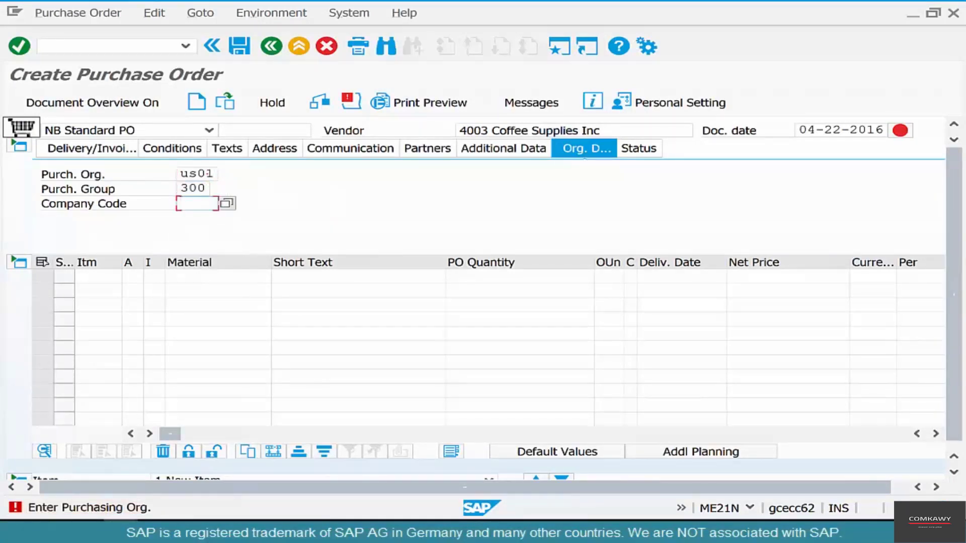
pyautogui.click(192, 188)
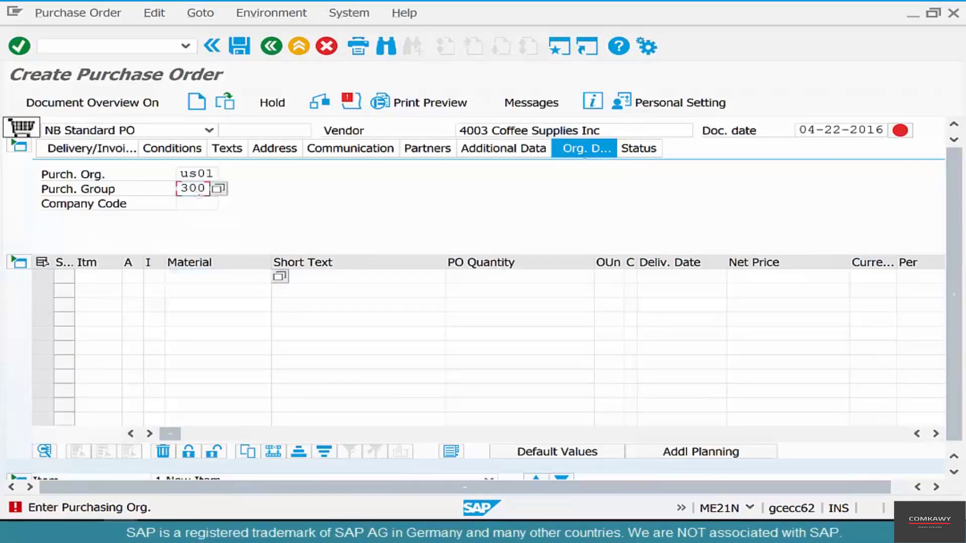
pyautogui.click(196, 203)
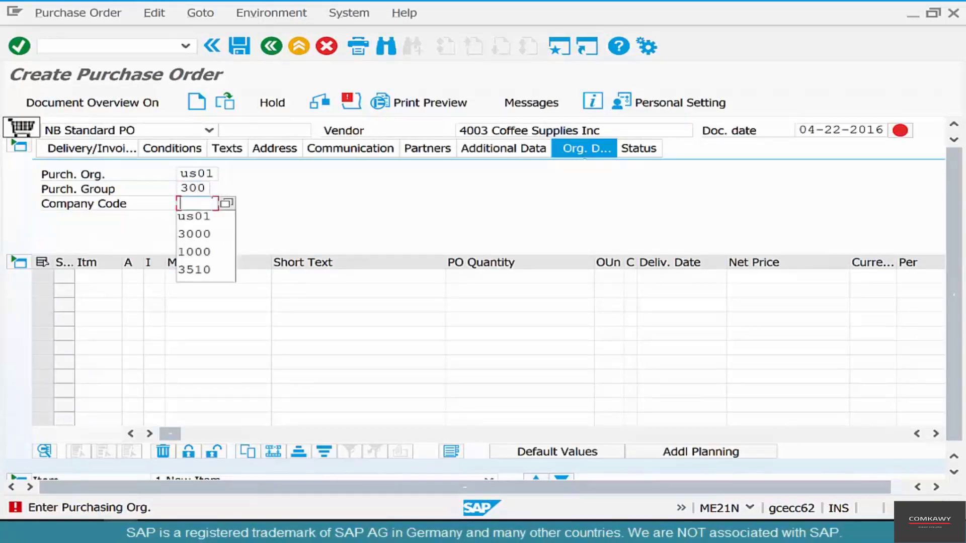
pyautogui.click(194, 217)
pyautogui.write('c')
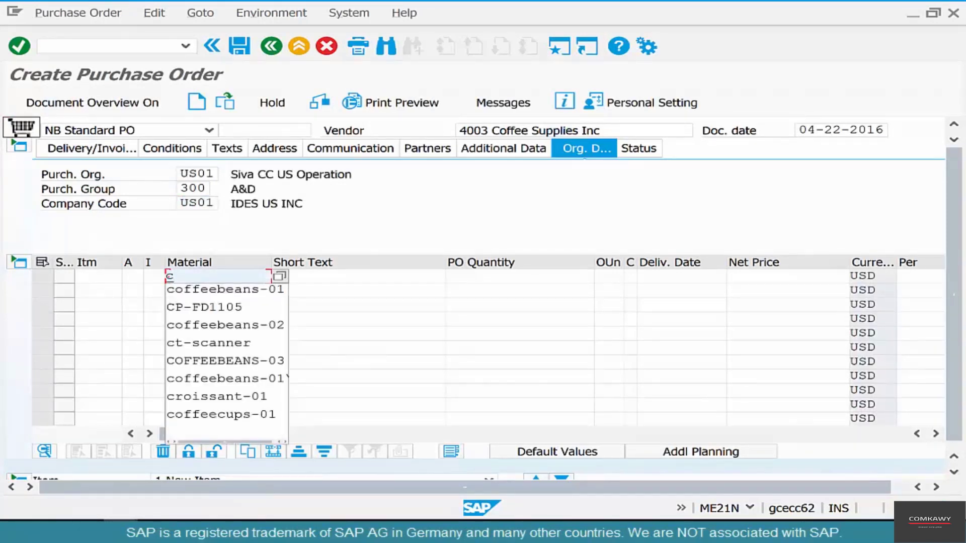
# Add item COFFEEBEANS-01 with quantity 10 LB so the 10.00 USD price is pulled in
pyautogui.click(225, 289)
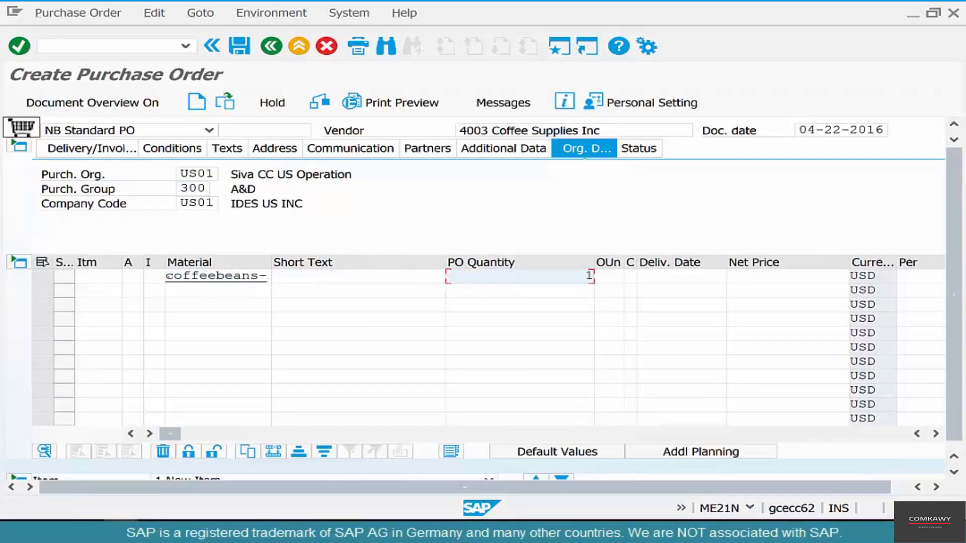
pyautogui.write('10')
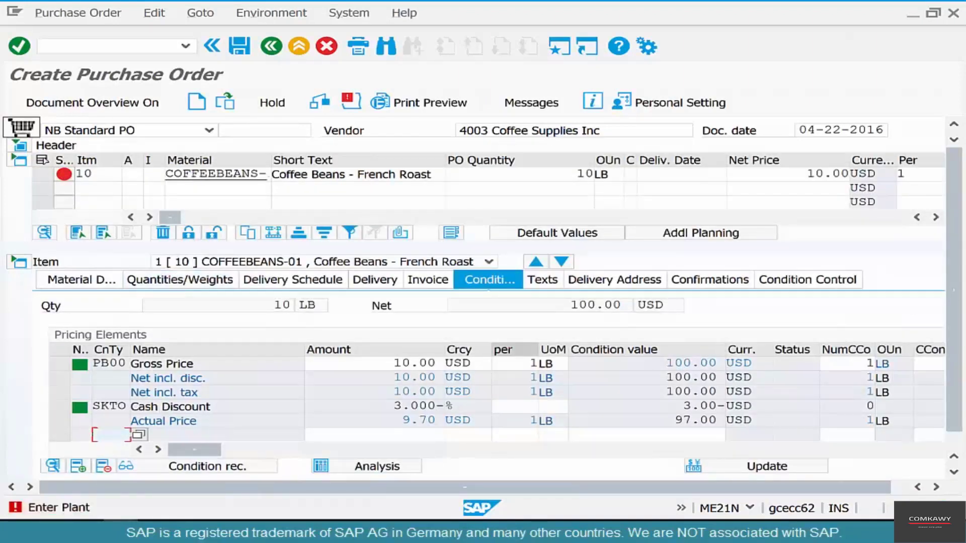
# Assign plant Chi1 to the item so delivery date 05-02-2016 fills in, and view the condition record
pyautogui.hscroll(3)
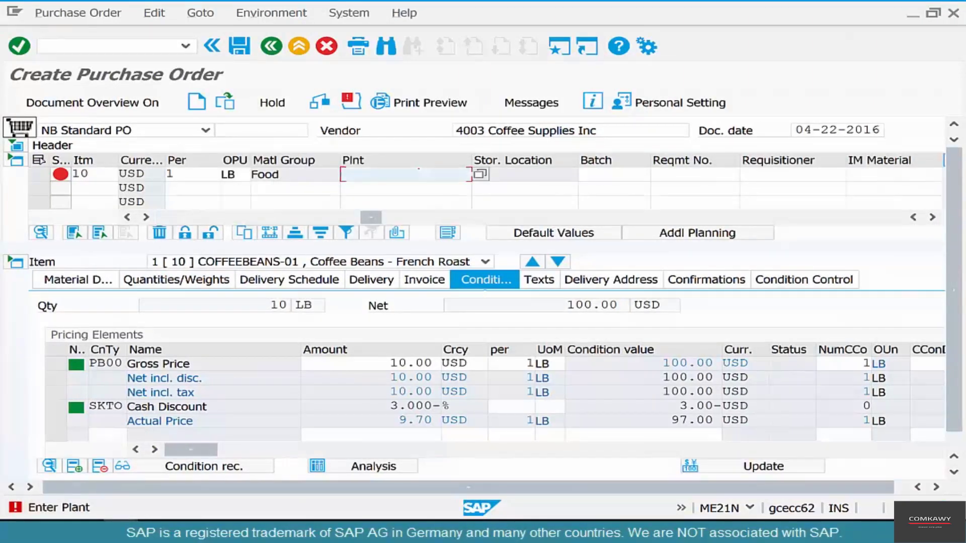
pyautogui.write('Chi1')
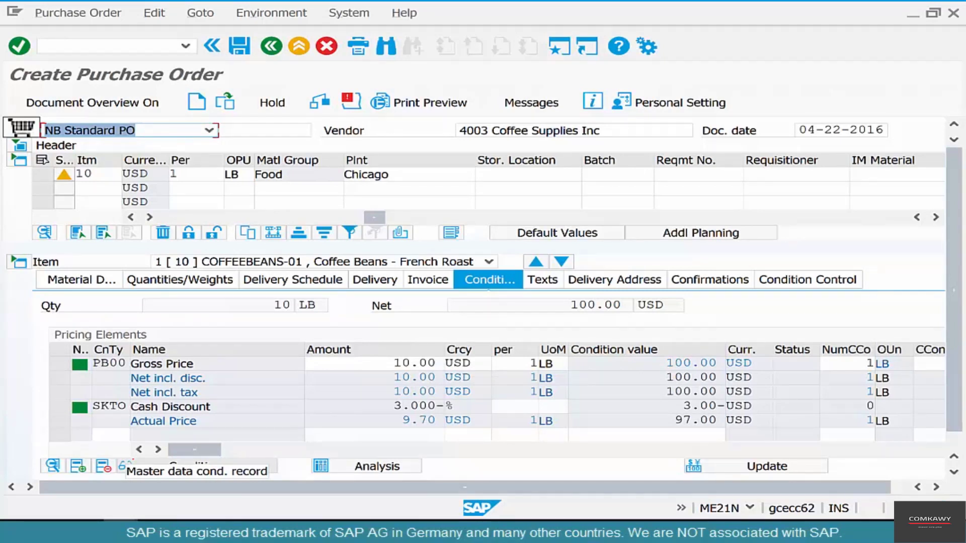
pyautogui.click(149, 217)
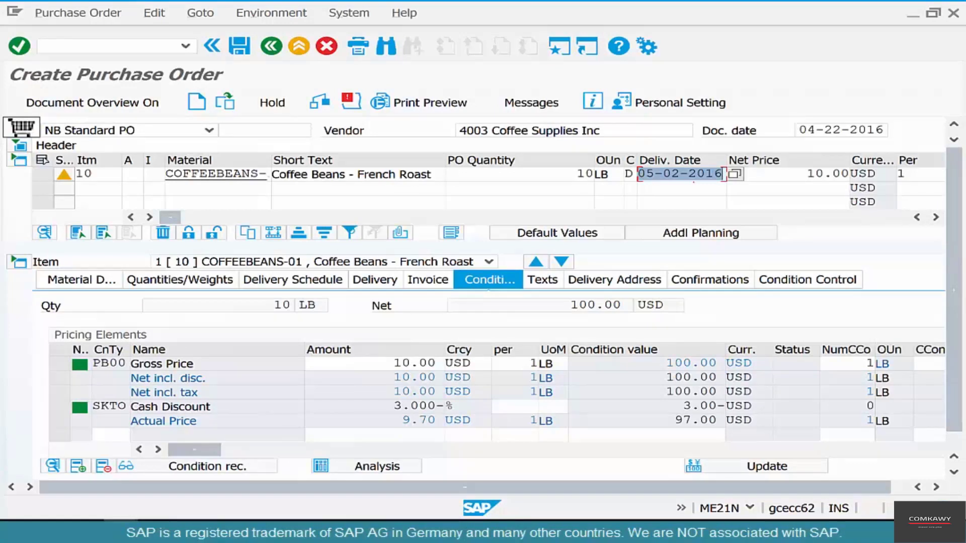
pyautogui.click(413, 363)
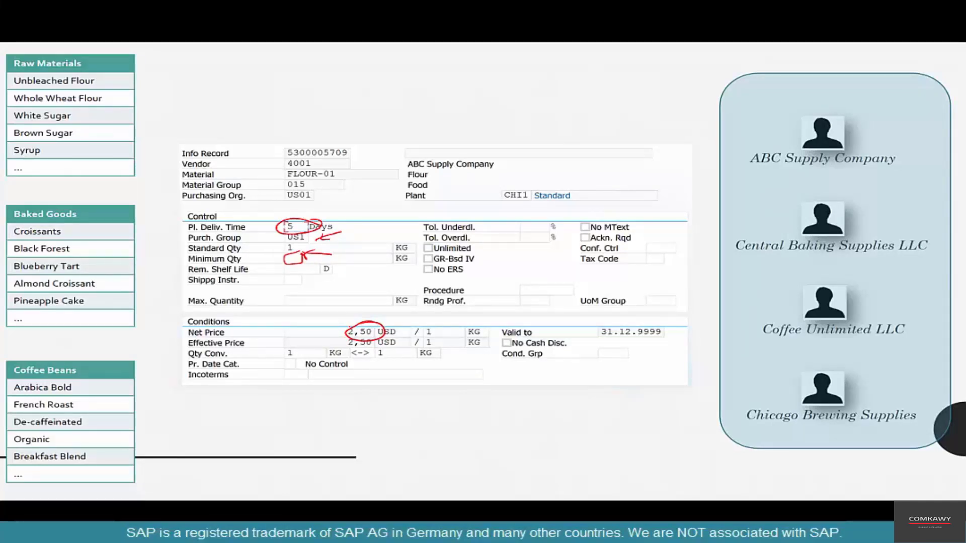
# Start an info record for vendor 4001, COFFEEBEANS-01, purch. org US01, plant CHI1 and reach its purchasing data
pyautogui.click(563, 316)
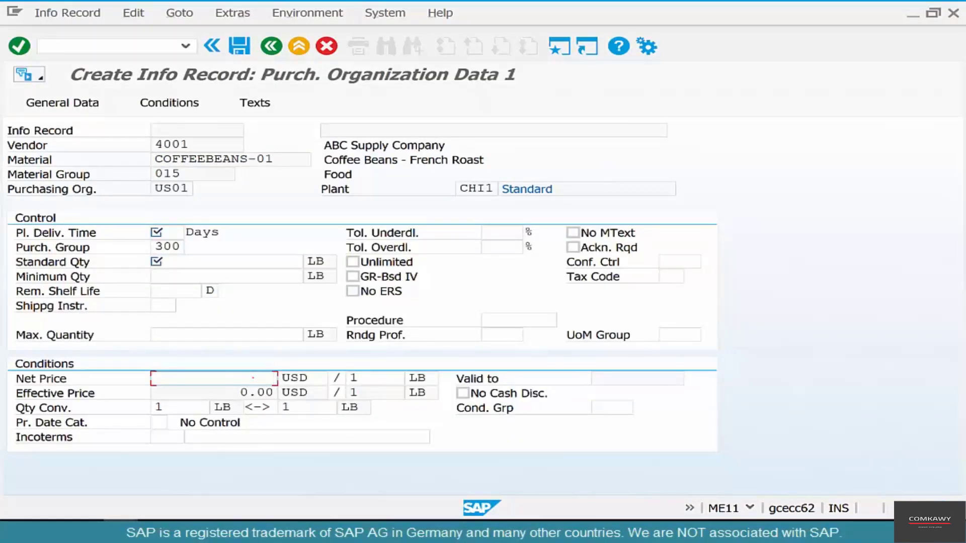
# Enter 5 days delivery time and net price 2 USD, then answer the Exit Processing save prompt
pyautogui.write('2.00')
pyautogui.click(166, 232)
pyautogui.write('5')
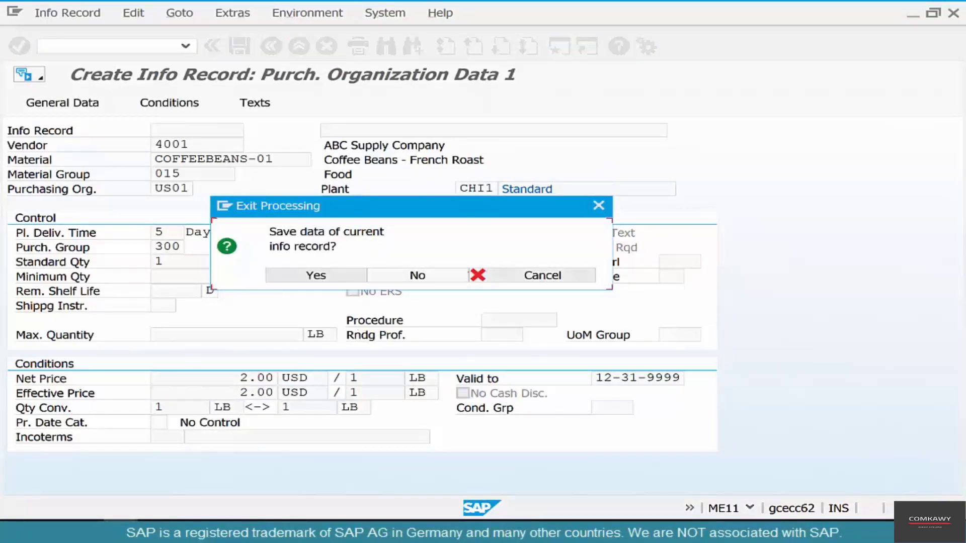
pyautogui.click(416, 274)
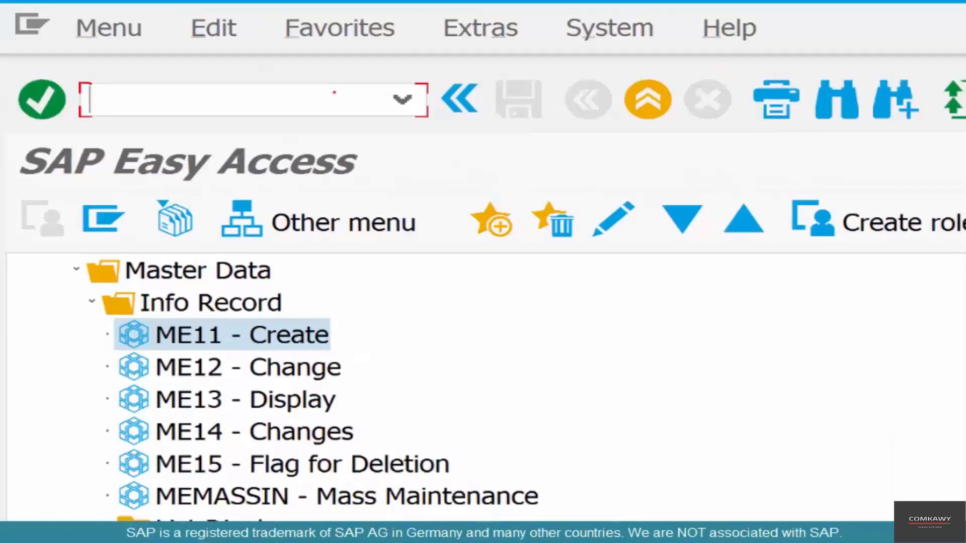
# Run su3 to reach the Maintain User Profile screen for user SIVA
pyautogui.write('su3')
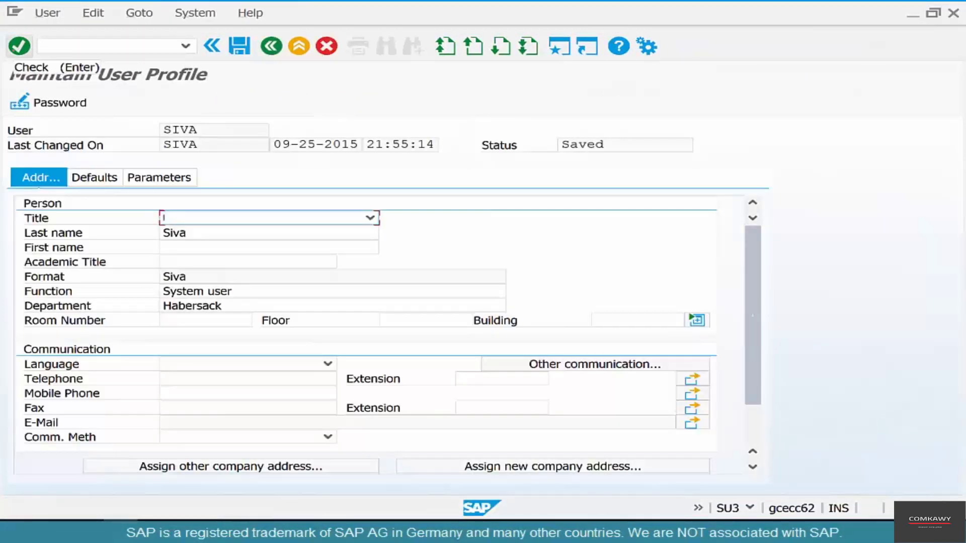
# On the Defaults tab set Decimal Notation to Y 1 234 567,89
pyautogui.click(95, 177)
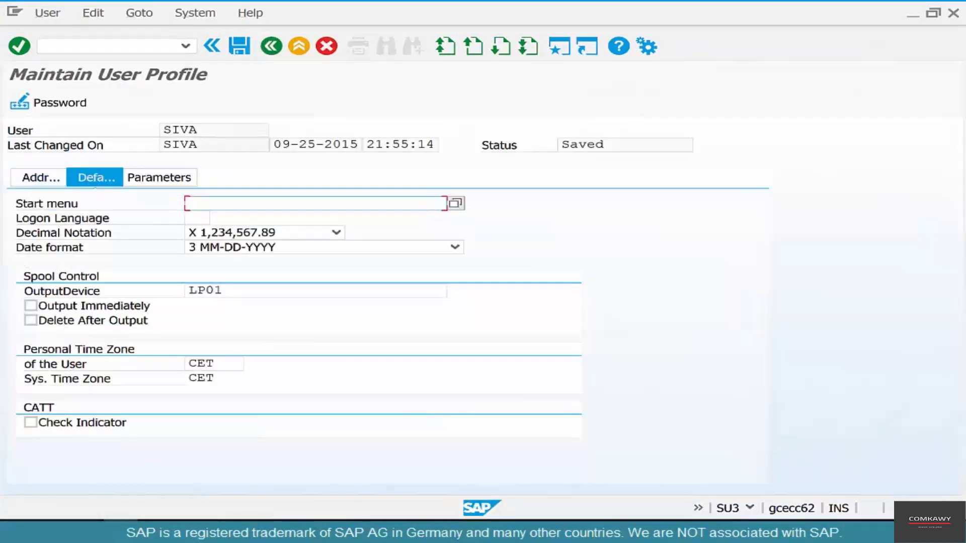
pyautogui.click(336, 233)
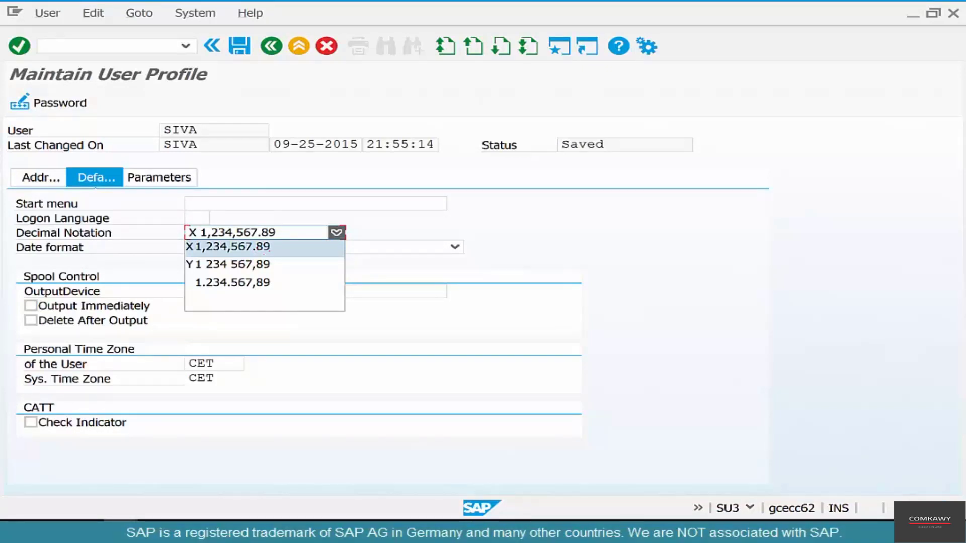
pyautogui.moveTo(228, 265)
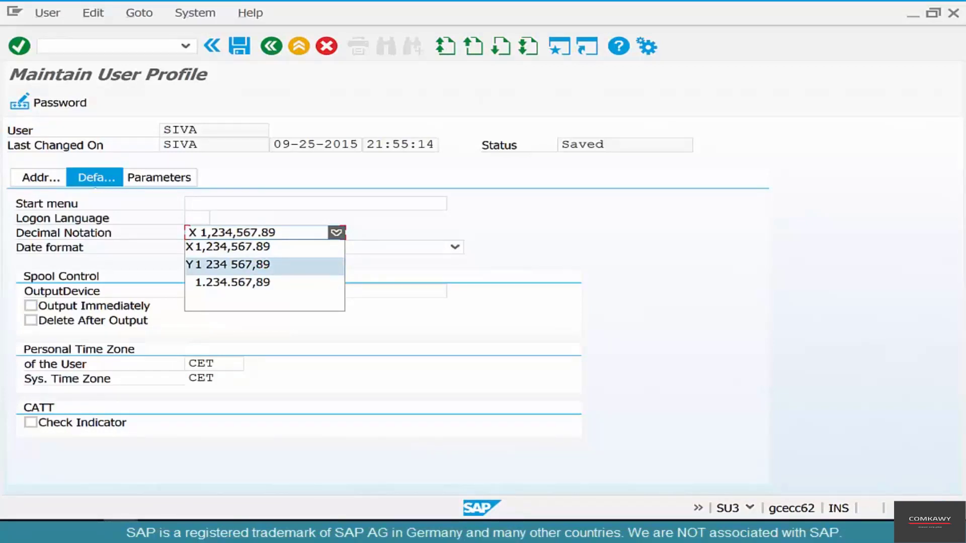
pyautogui.click(229, 265)
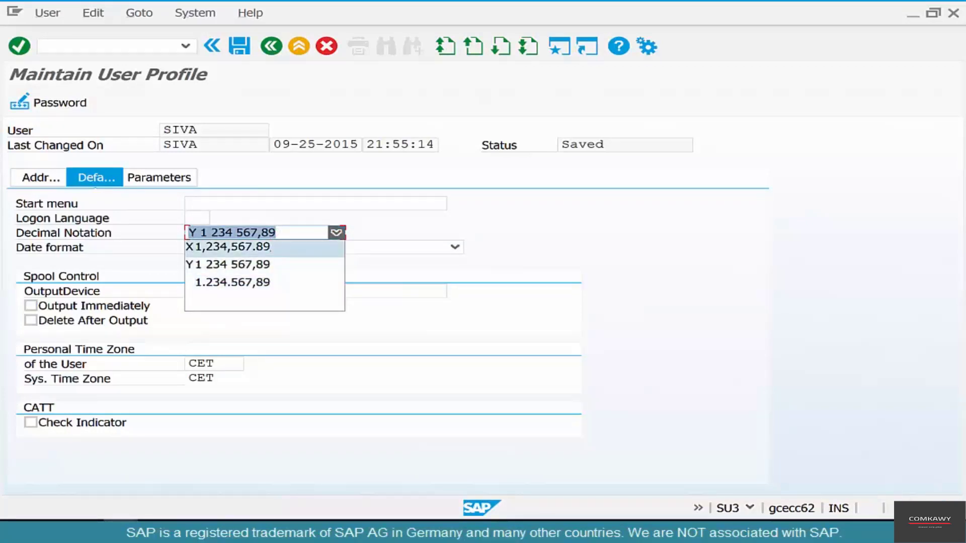
pyautogui.moveTo(229, 264)
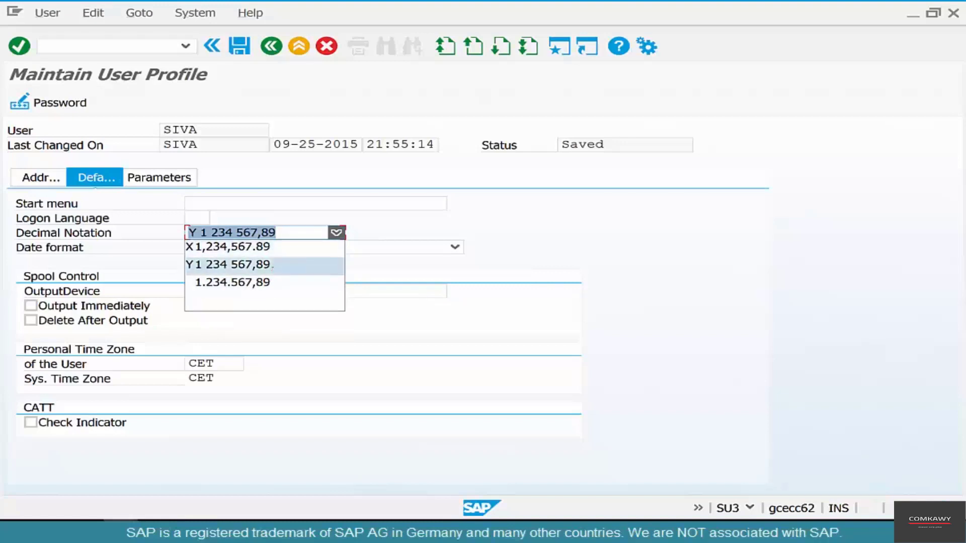